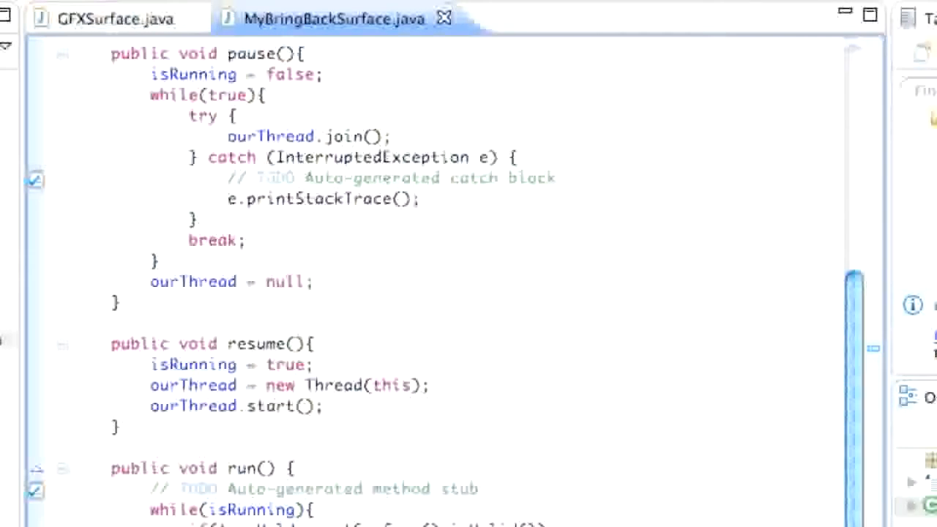
- Review the MyBringBackSurface class with its holder, thread, running flag and pause/resume methods
{"action": "scroll", "scroll_direction": "up", "scroll_amount": 3}
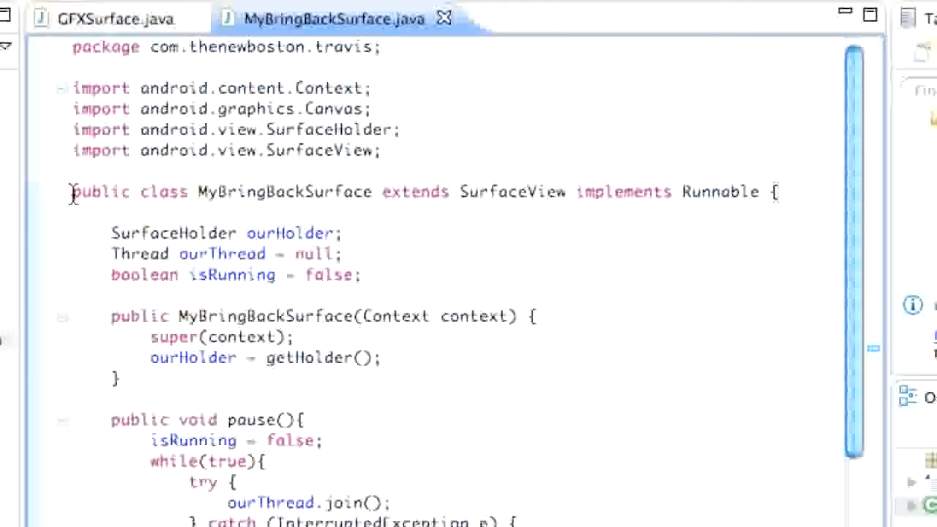
{"action": "mouse_move", "coordinate": [286, 41]}
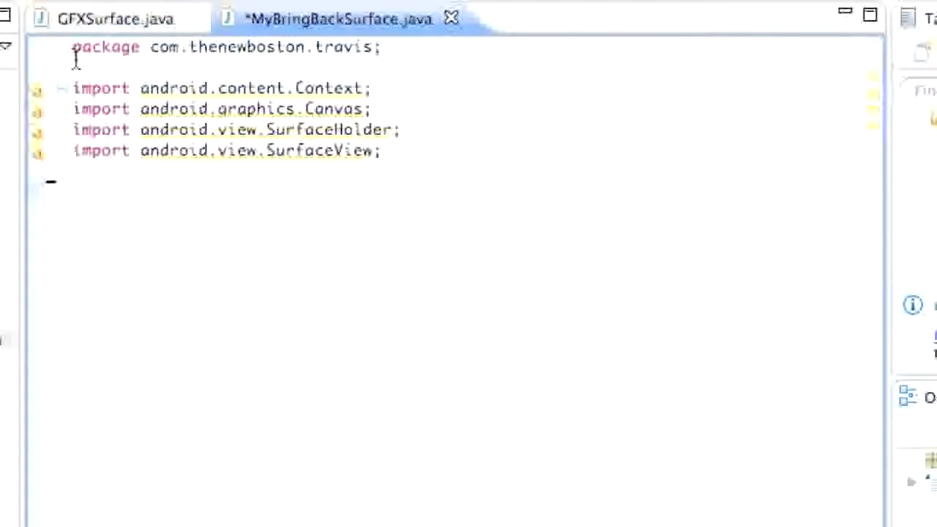
{"action": "mouse_move", "coordinate": [120, 197]}
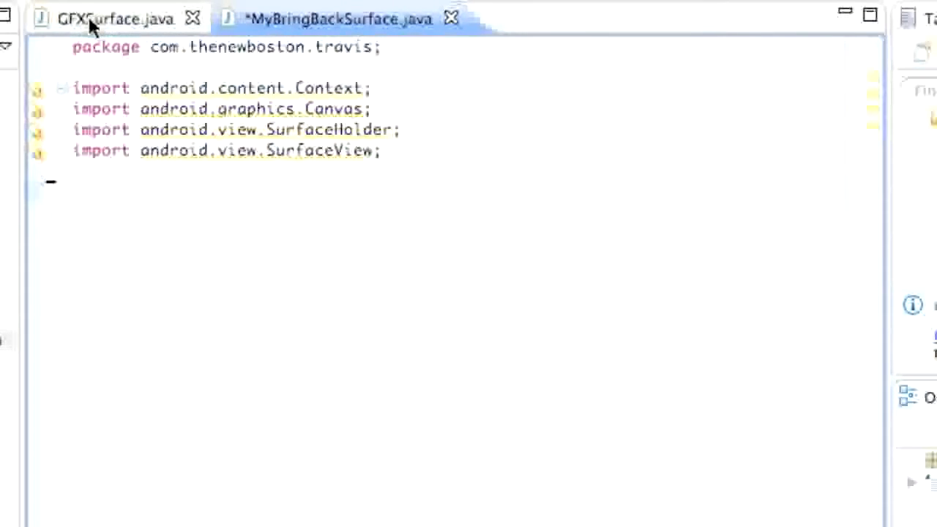
- Move the MyBringBackSurface class into GFXSurface.java, below the existing GFXSurface code
{"action": "left_click", "coordinate": [110, 18]}
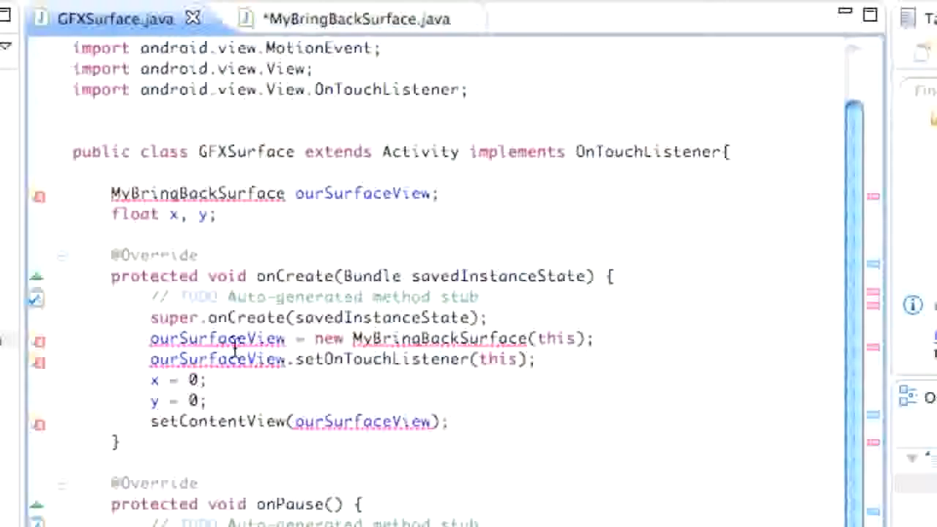
{"action": "scroll", "scroll_direction": "down", "scroll_amount": 3}
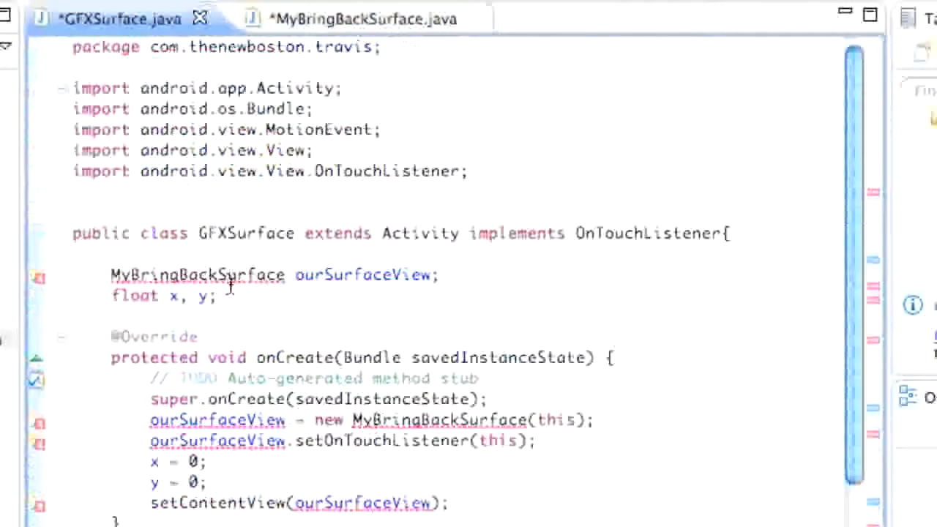
{"action": "scroll", "scroll_direction": "down", "scroll_amount": 3}
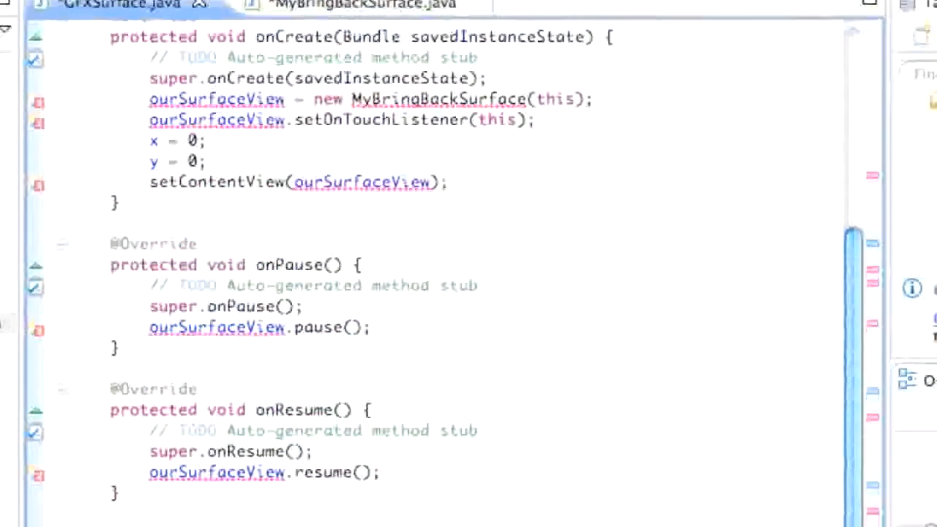
{"action": "scroll", "scroll_direction": "down", "scroll_amount": 3}
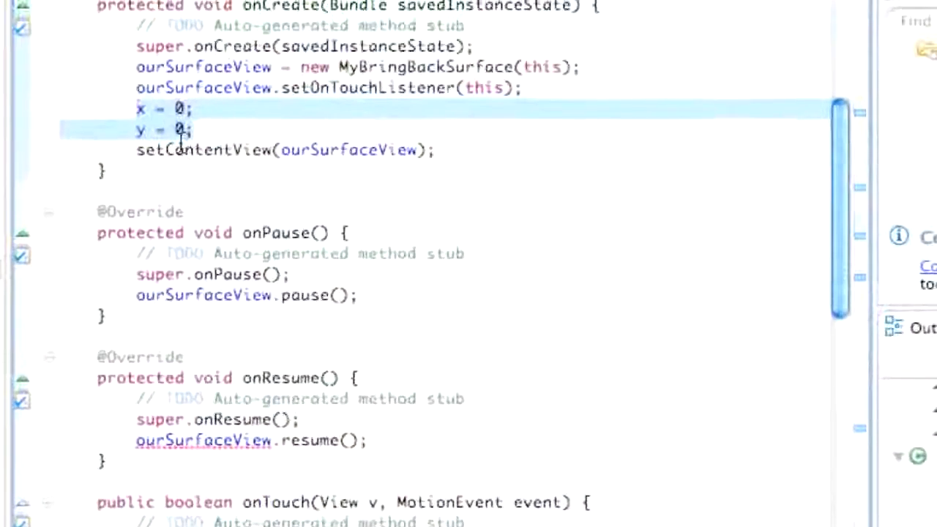
{"action": "scroll", "scroll_direction": "down", "scroll_amount": 3}
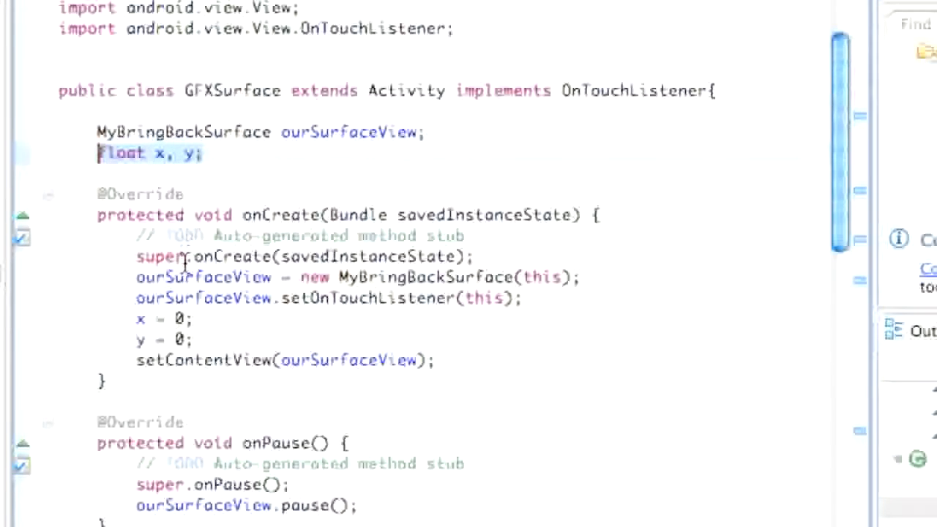
{"action": "scroll", "scroll_direction": "down", "scroll_amount": 3}
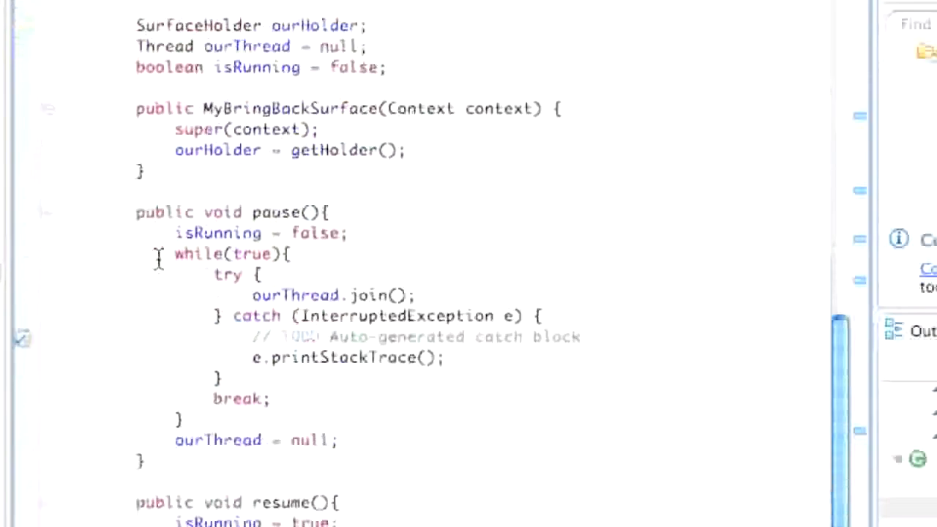
{"action": "scroll", "scroll_direction": "down", "scroll_amount": 3}
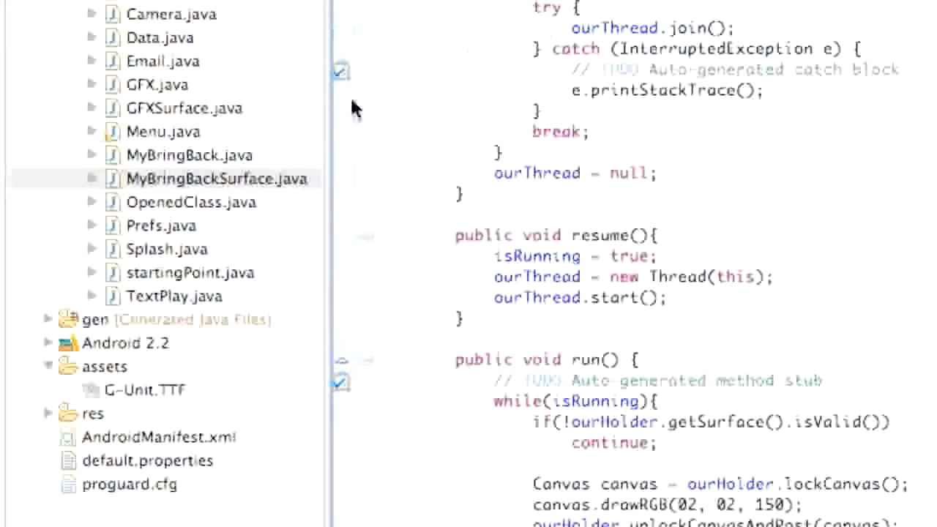
- Delete the now-empty MyBringBackSurface.java from the project via Package Explorer
{"action": "right_click", "coordinate": [216, 179]}
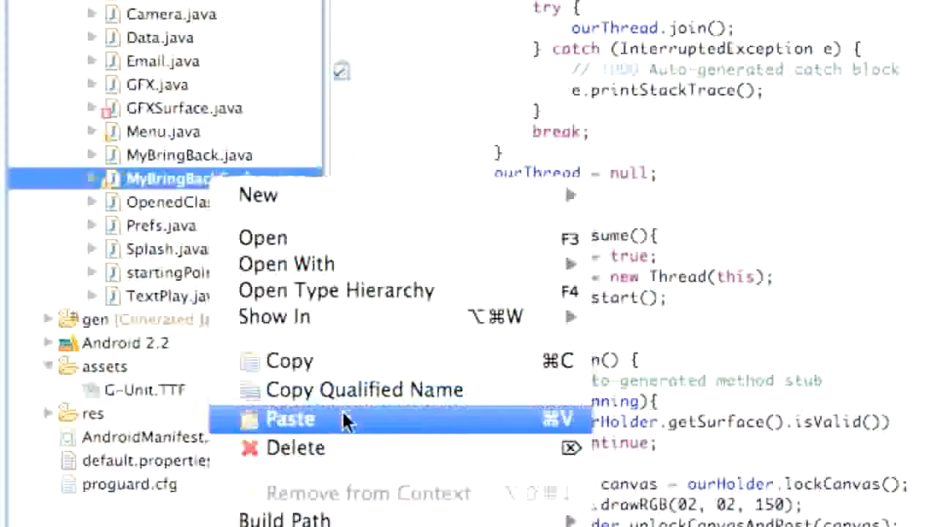
{"action": "left_click", "coordinate": [296, 448]}
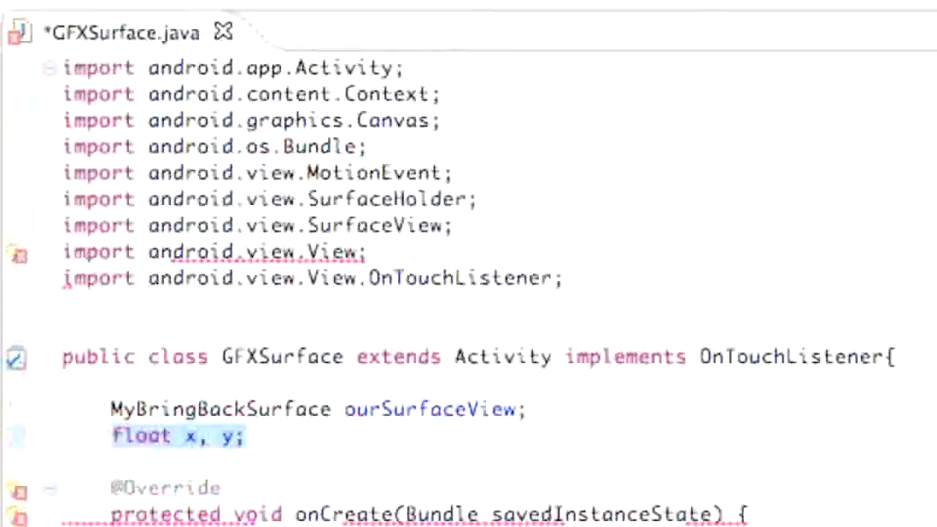
- Reach the nested run() loop and leave an empty line after lockCanvas
{"action": "scroll", "scroll_direction": "down", "scroll_amount": 3}
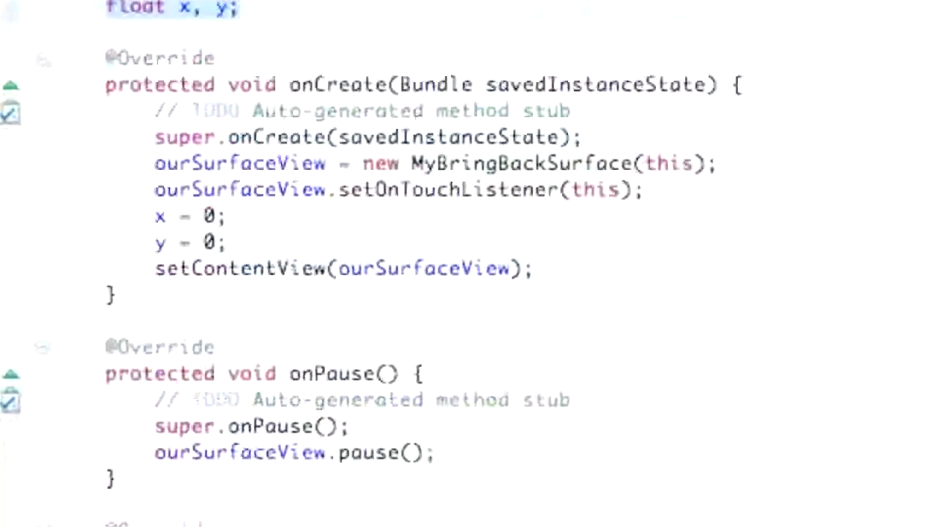
{"action": "scroll", "scroll_direction": "down", "scroll_amount": 3}
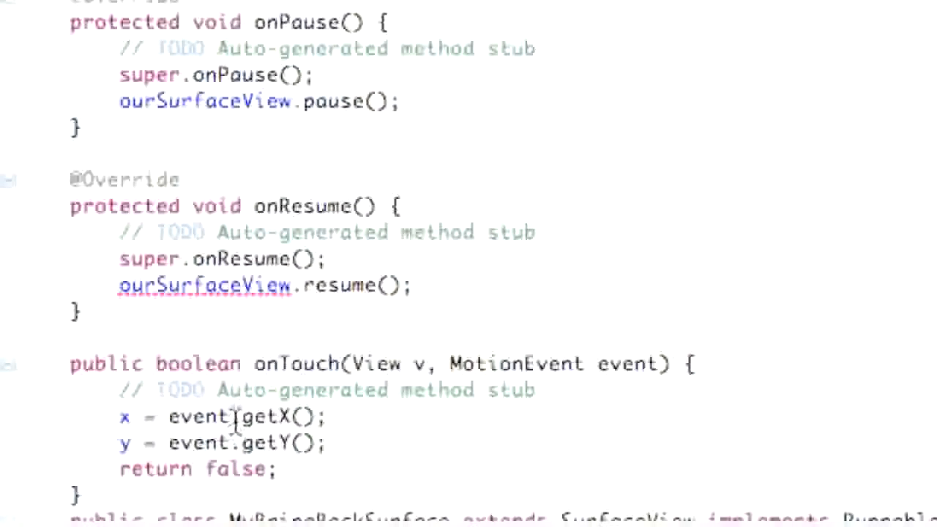
{"action": "mouse_move", "coordinate": [241, 252]}
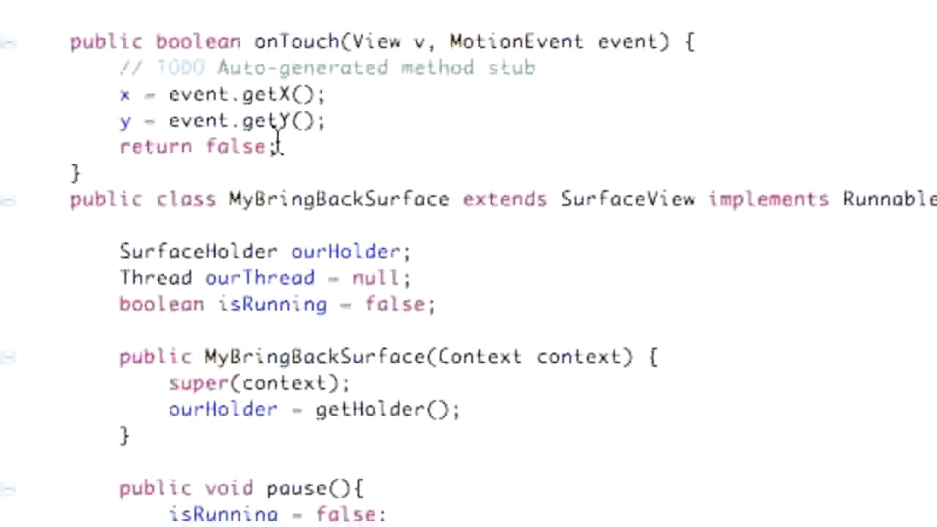
{"action": "scroll", "scroll_direction": "down", "scroll_amount": 3}
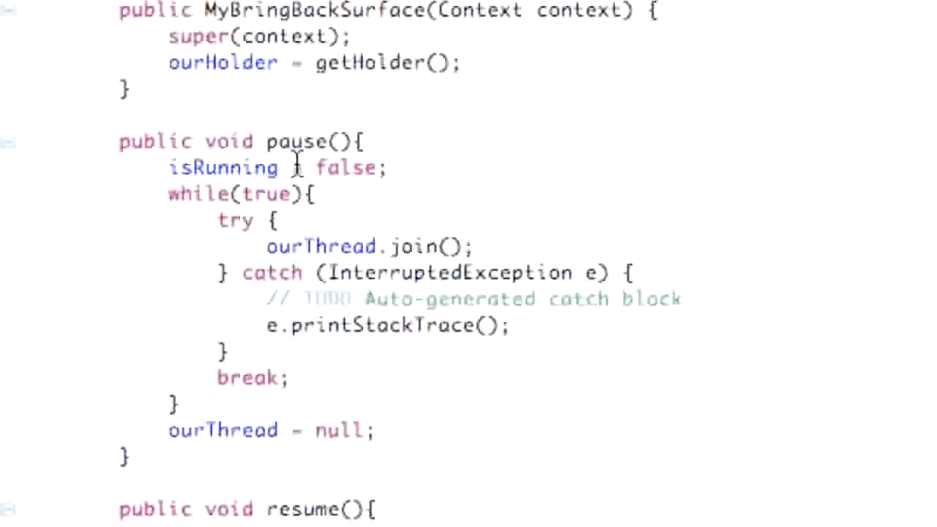
{"action": "scroll", "scroll_direction": "down", "scroll_amount": 3}
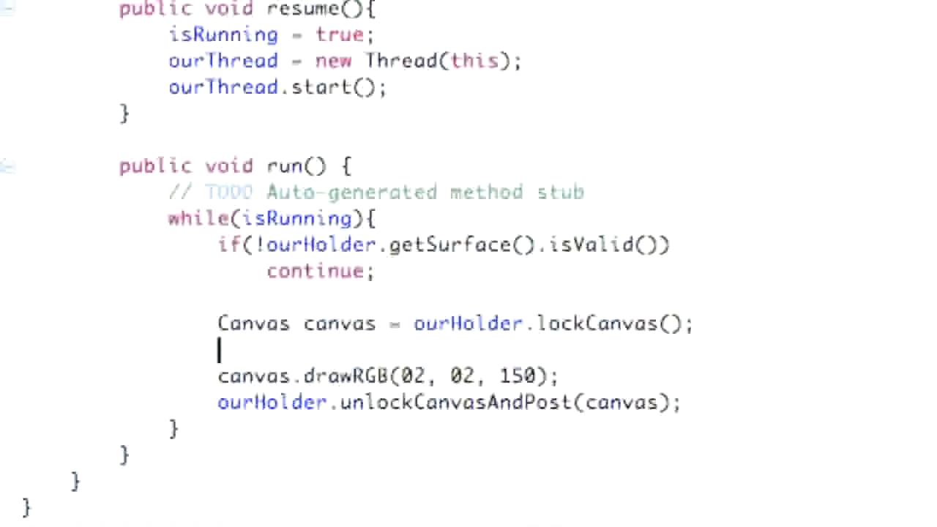
- After drawRGB, add 'if (x != 0 && y != 0){' with an empty body
{"action": "key", "text": "Backspace"}
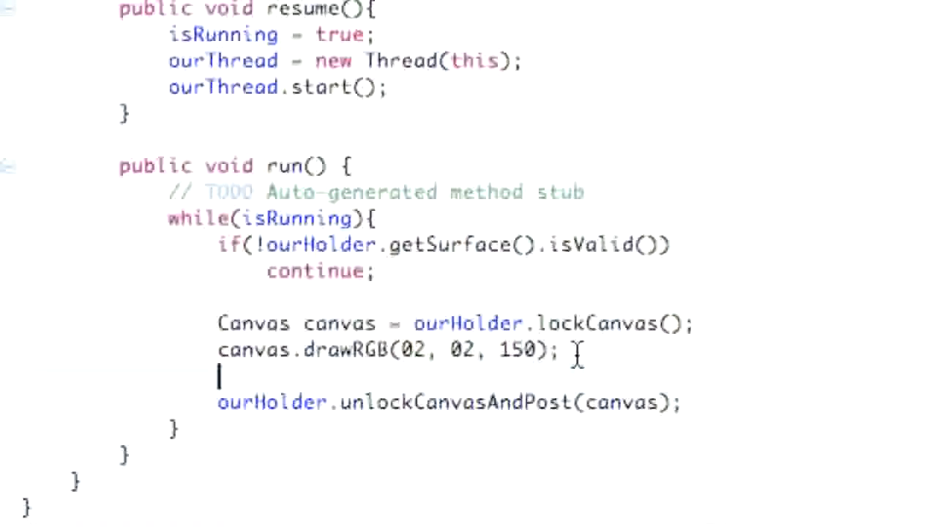
{"action": "type", "text": "if"}
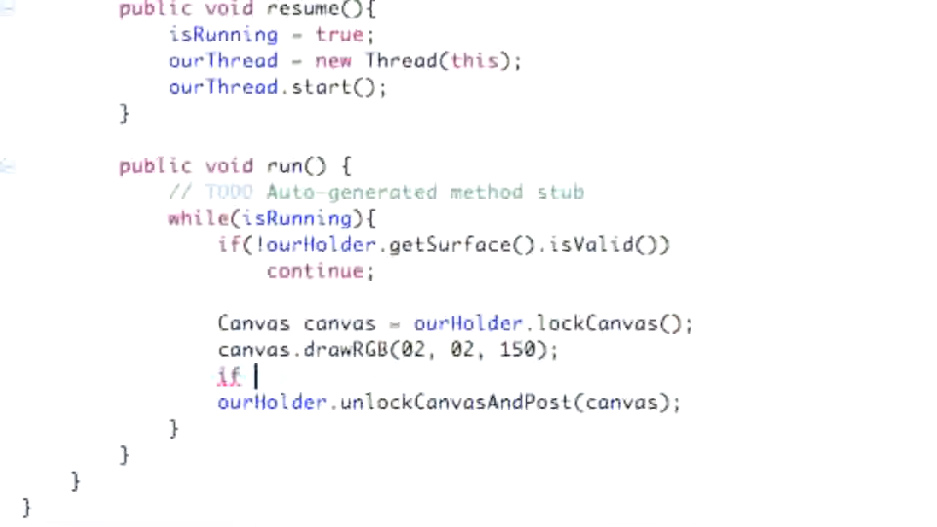
{"action": "type", "text": "(!"}
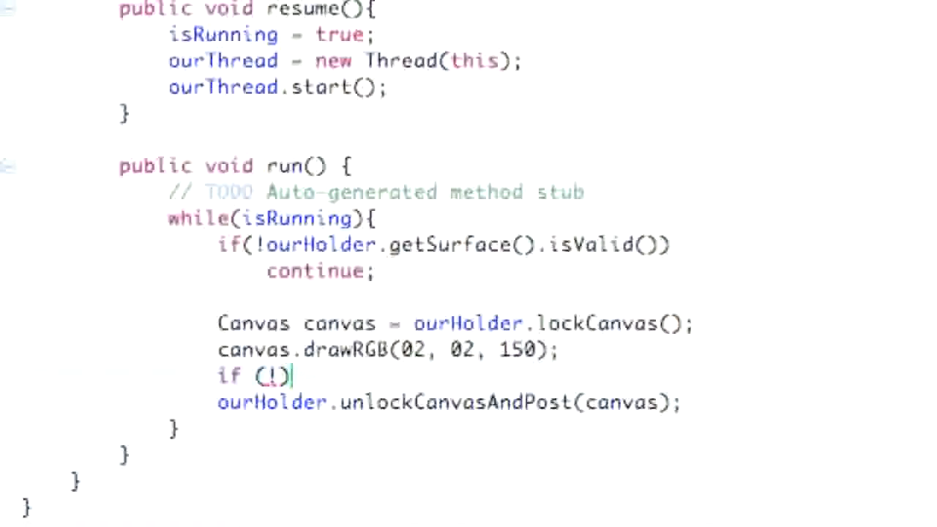
{"action": "type", "text": "="}
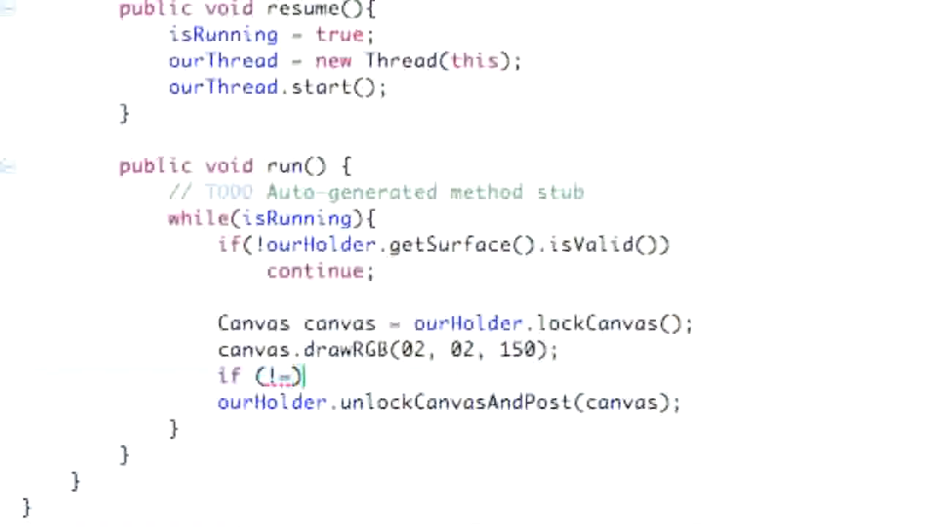
{"action": "type", "text": "x"}
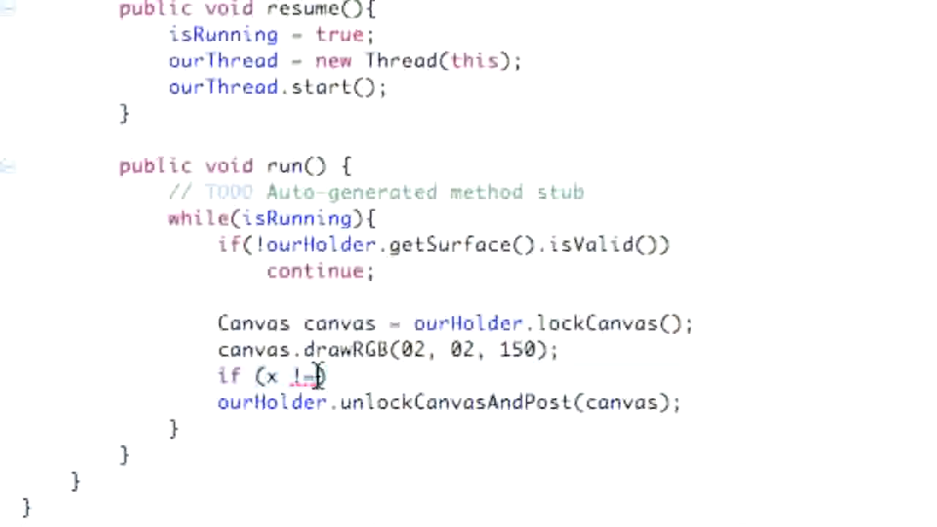
{"action": "type", "text": "0)"}
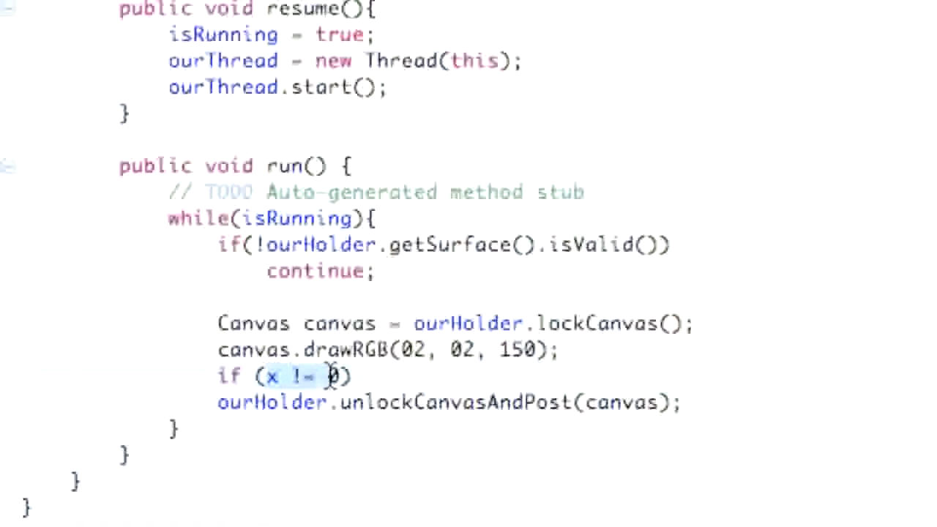
{"action": "type", "text": "0"}
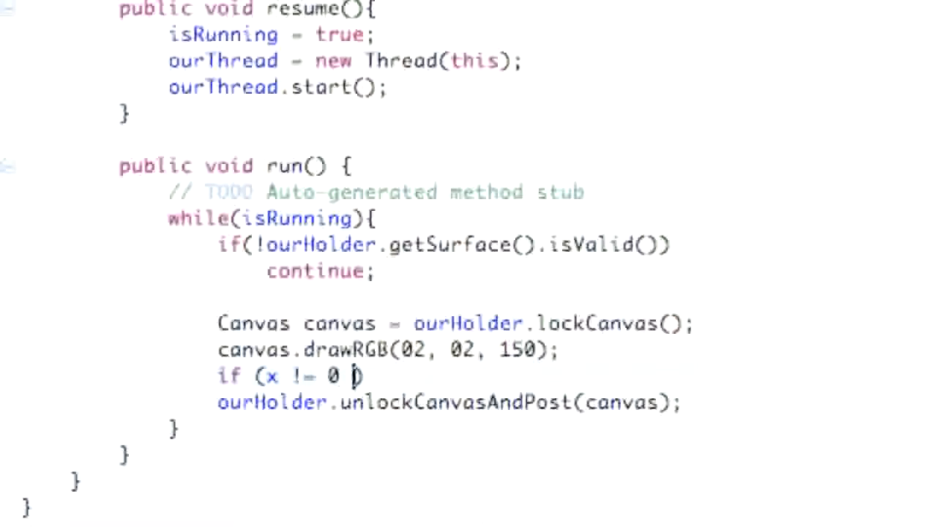
{"action": "type", "text": "&&"}
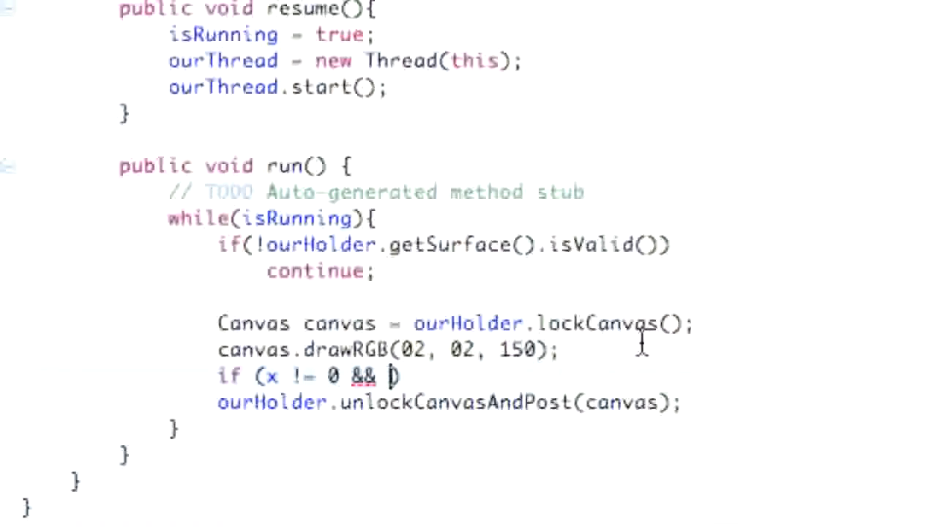
{"action": "type", "text": "y != 0"}
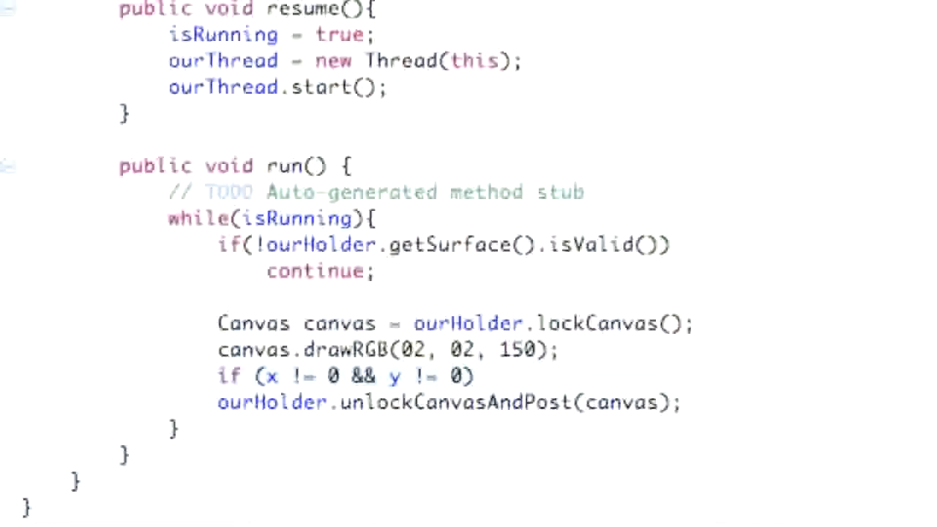
{"action": "type", "text": "{"}
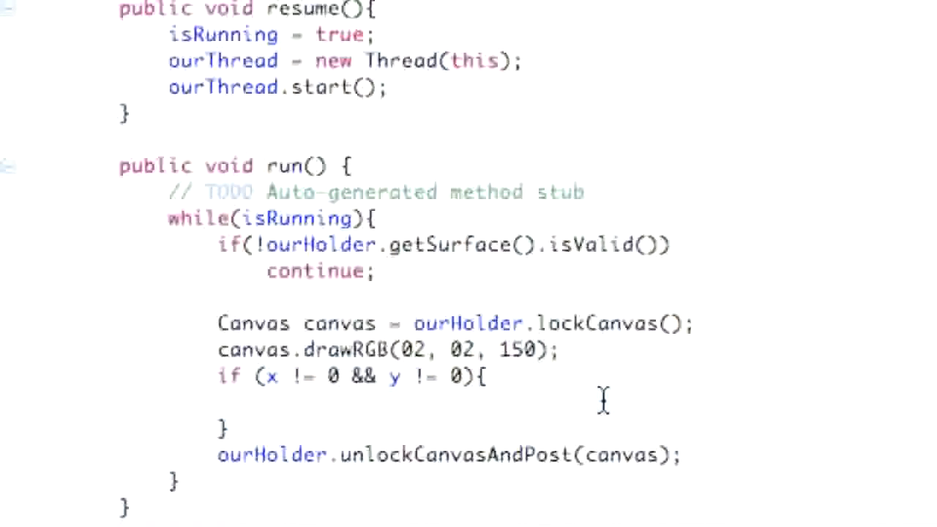
- Inside the if block, declare 'Bitmap test = BitmapFactory.decodeResource(getResources(), R.drawable.…);'
{"action": "type", "text": "Bim"}
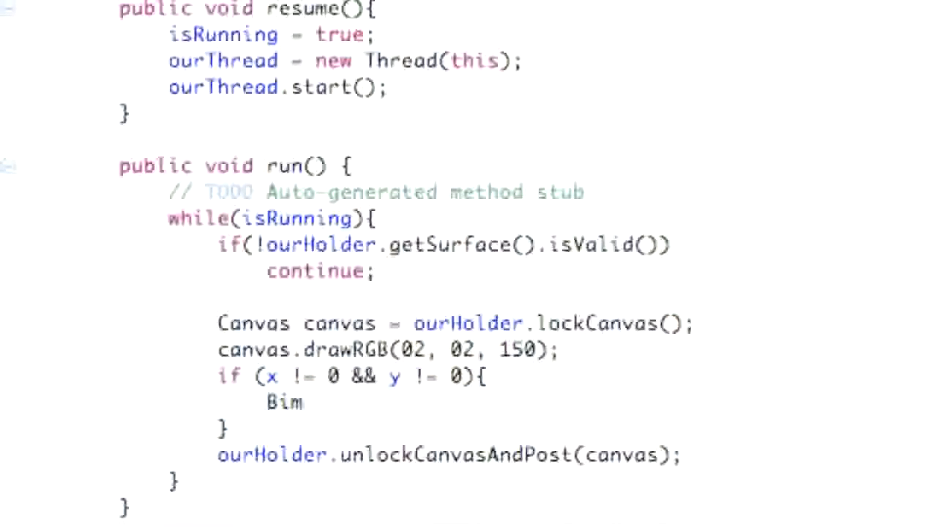
{"action": "type", "text": "tmap test"}
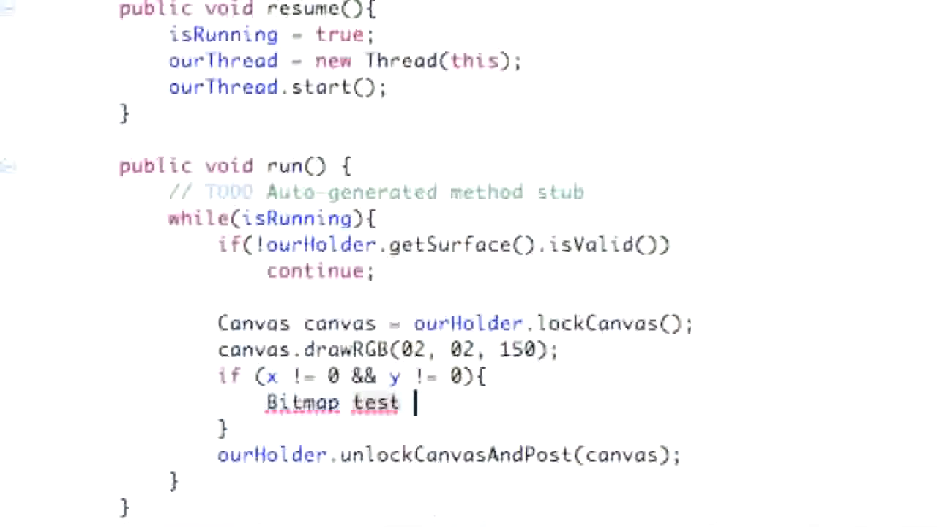
{"action": "type", "text": "=Bitmap"}
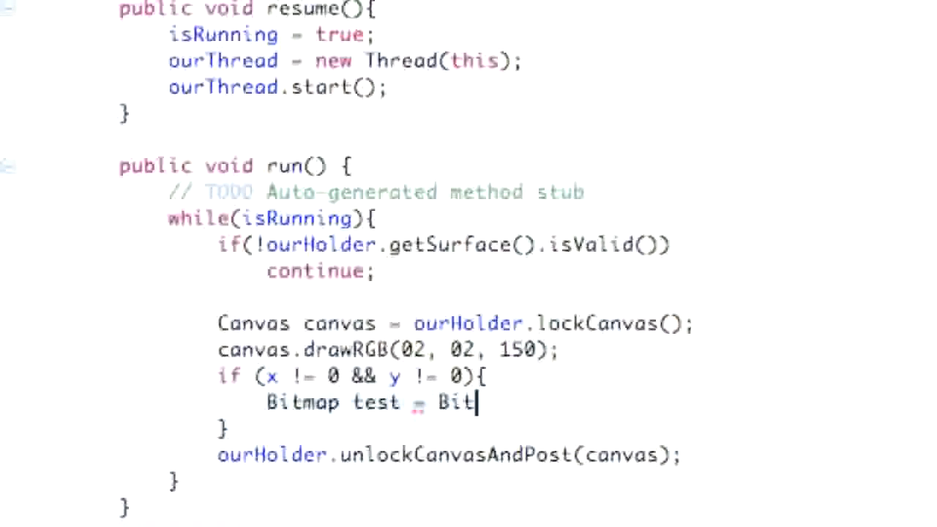
{"action": "type", "text": "mp"}
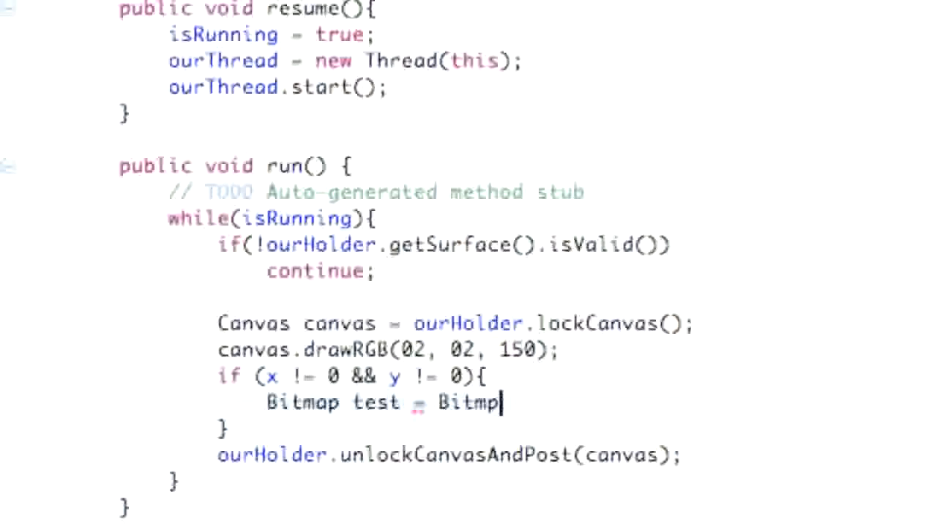
{"action": "type", "text": "Factor"}
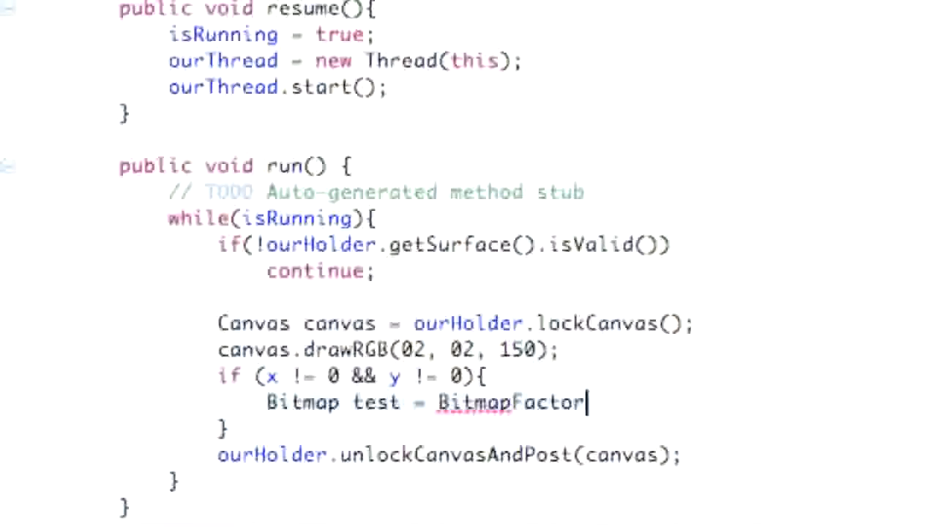
{"action": "type", "text": ".de"}
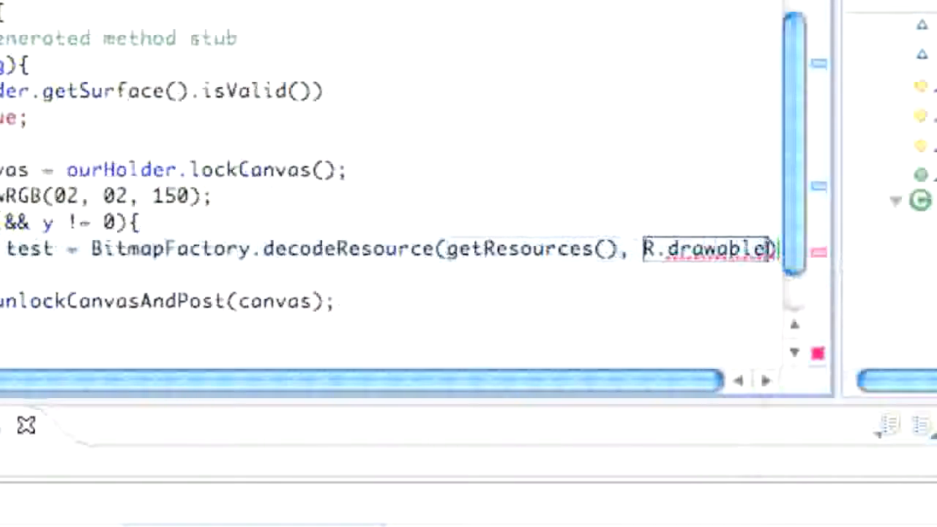
{"action": "type", "text": "."}
{"action": "left_click", "coordinate": [388, 274]}
{"action": "type", "text": "canva"}
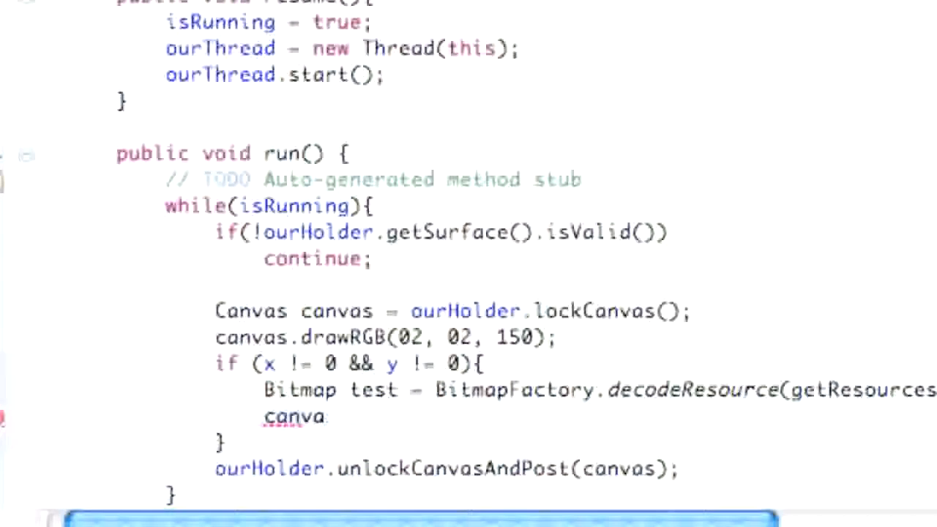
- Add canvas.drawBitmap(test, x, y, null) so the bitmap draws at the touched position
{"action": "type", "text": "."}
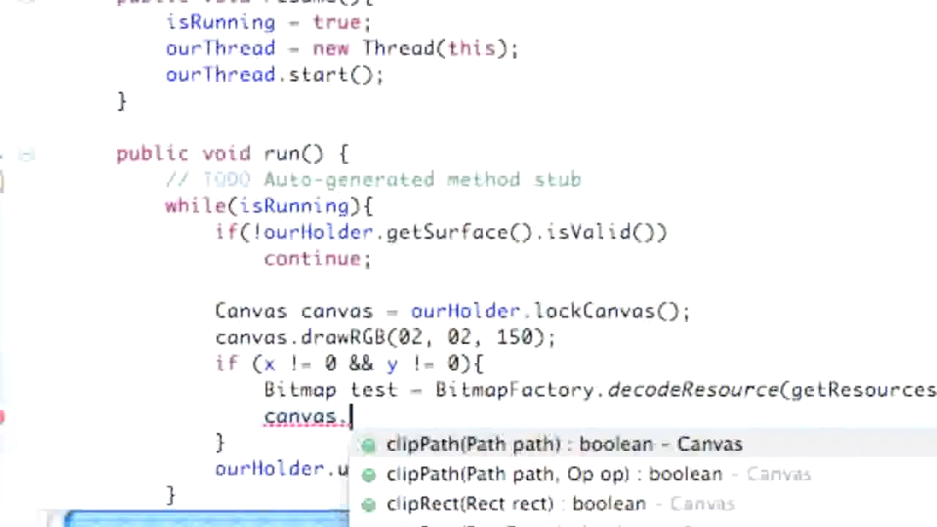
{"action": "type", "text": "draw"}
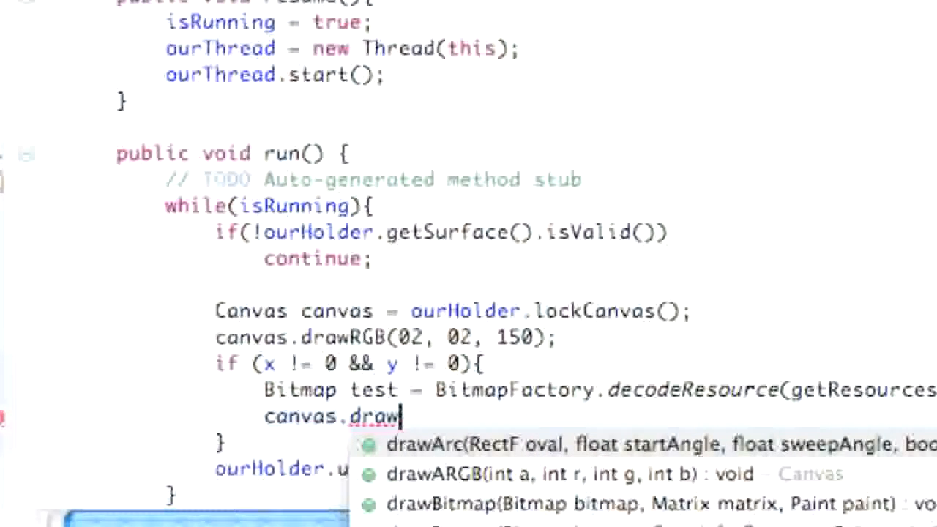
{"action": "type", "text": "B"}
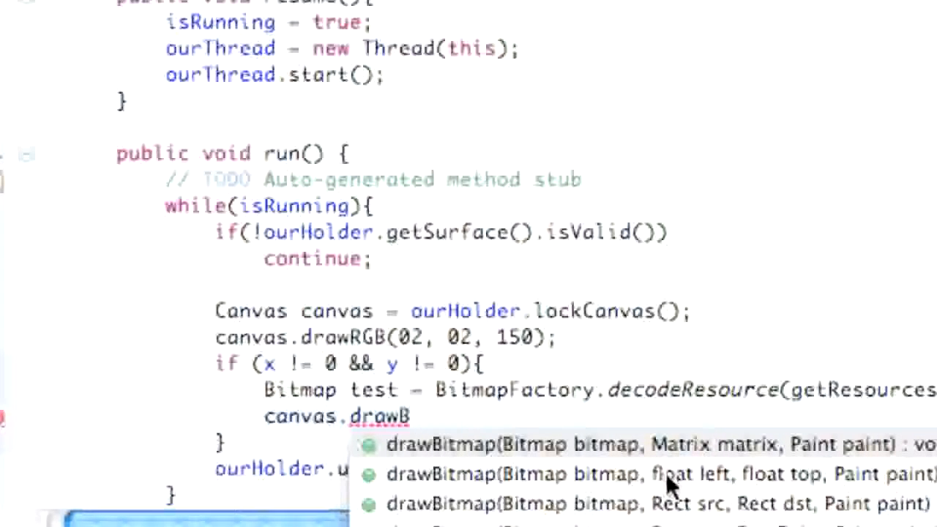
{"action": "mouse_move", "coordinate": [773, 486]}
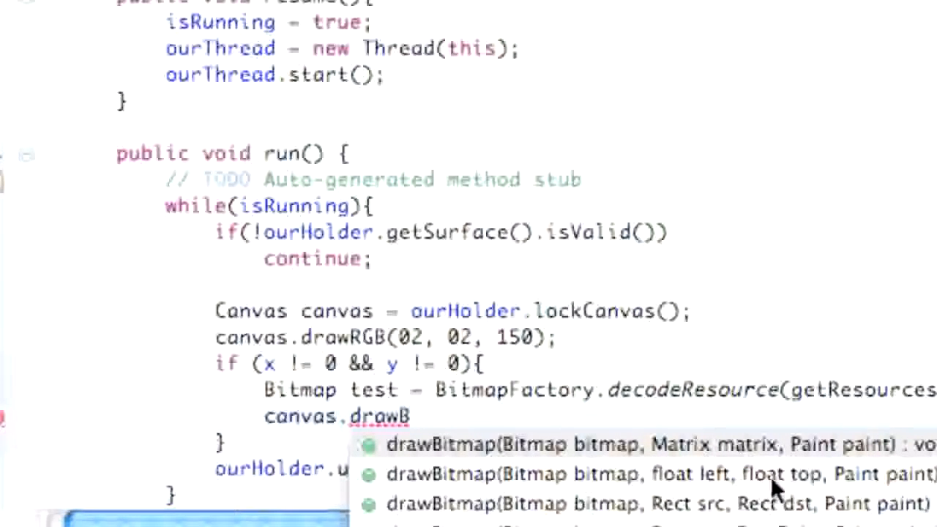
{"action": "mouse_move", "coordinate": [627, 491]}
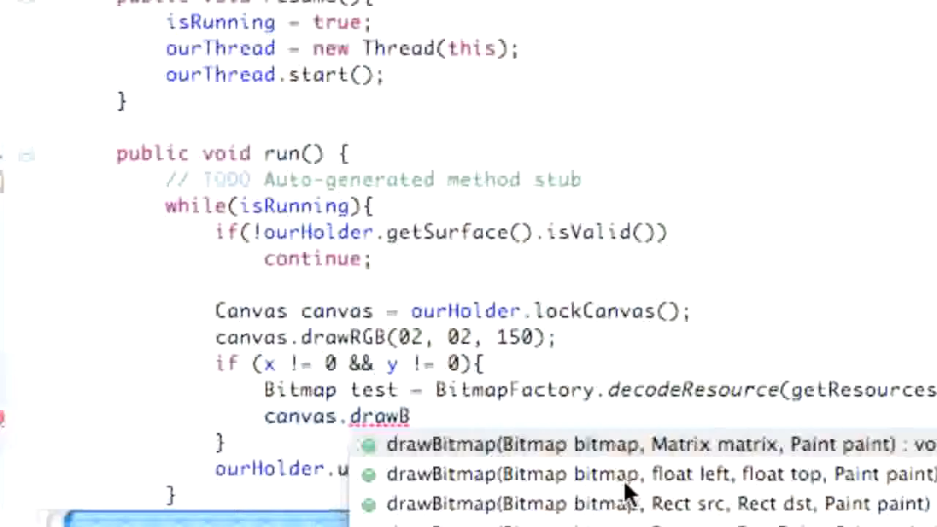
{"action": "left_click", "coordinate": [652, 475]}
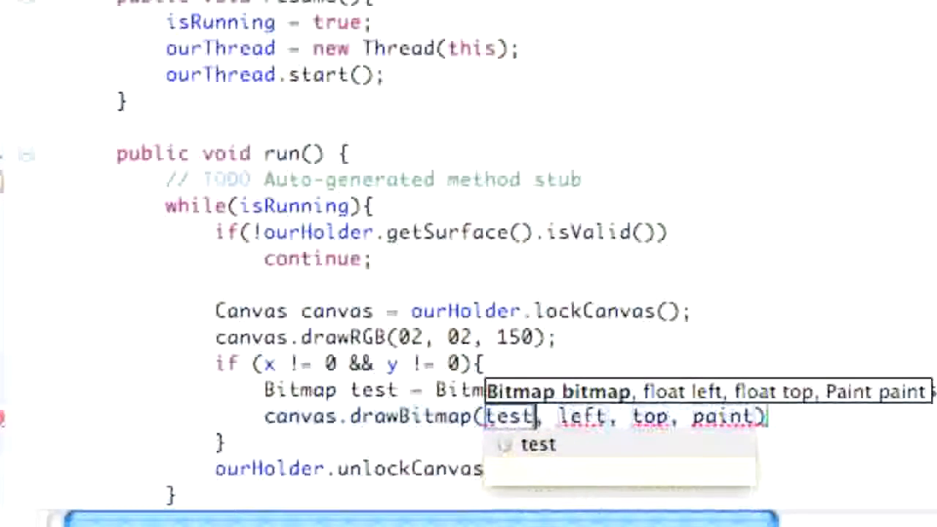
{"action": "mouse_move", "coordinate": [583, 410]}
{"action": "type", "text": "x"}
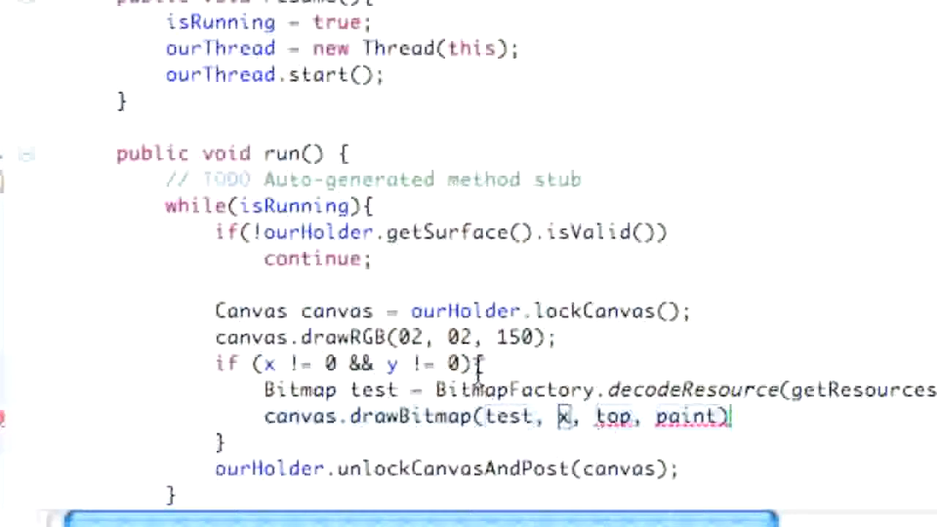
{"action": "mouse_move", "coordinate": [568, 424]}
{"action": "type", "text": "y"}
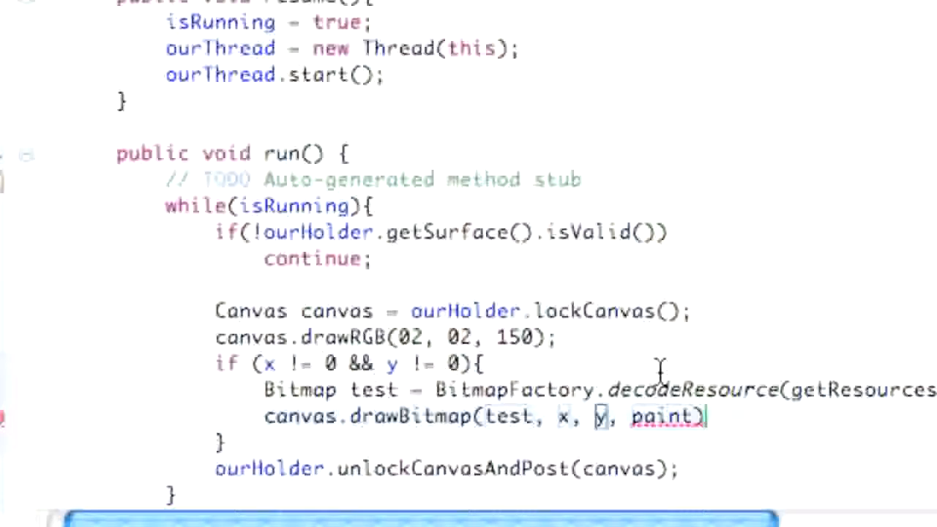
{"action": "mouse_move", "coordinate": [662, 427]}
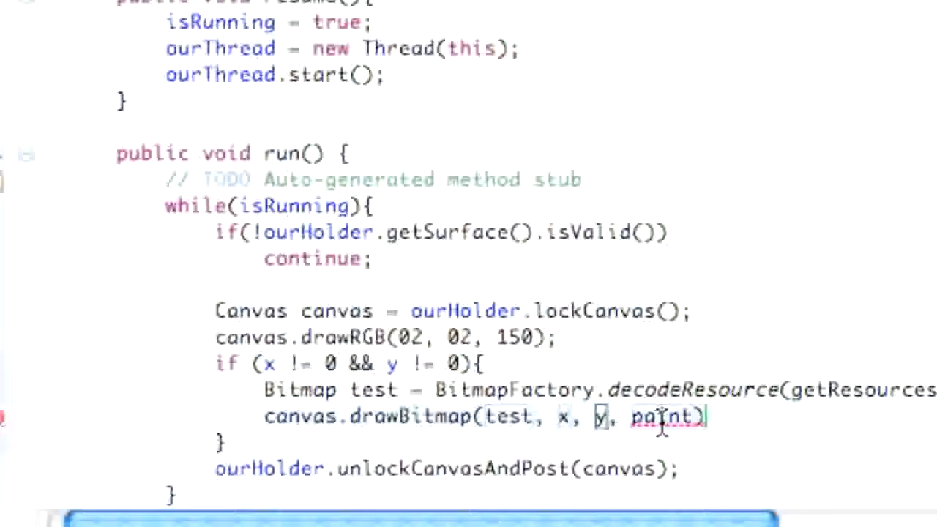
{"action": "type", "text": "null"}
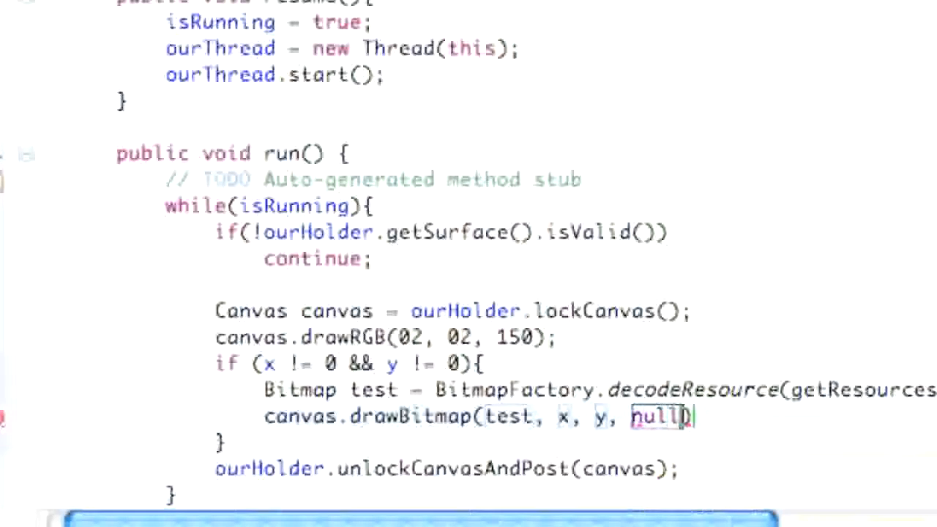
{"action": "type", "text": ");"}
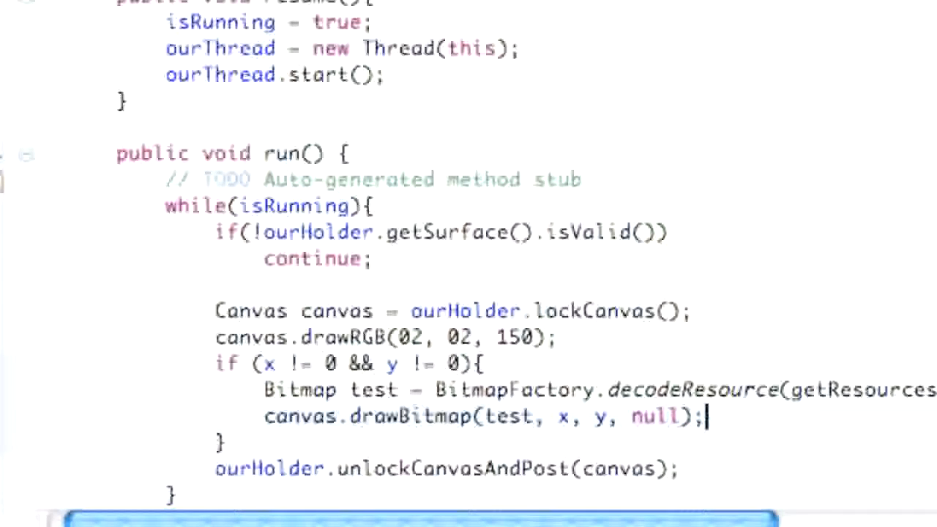
{"action": "scroll", "scroll_direction": "down", "scroll_amount": 3}
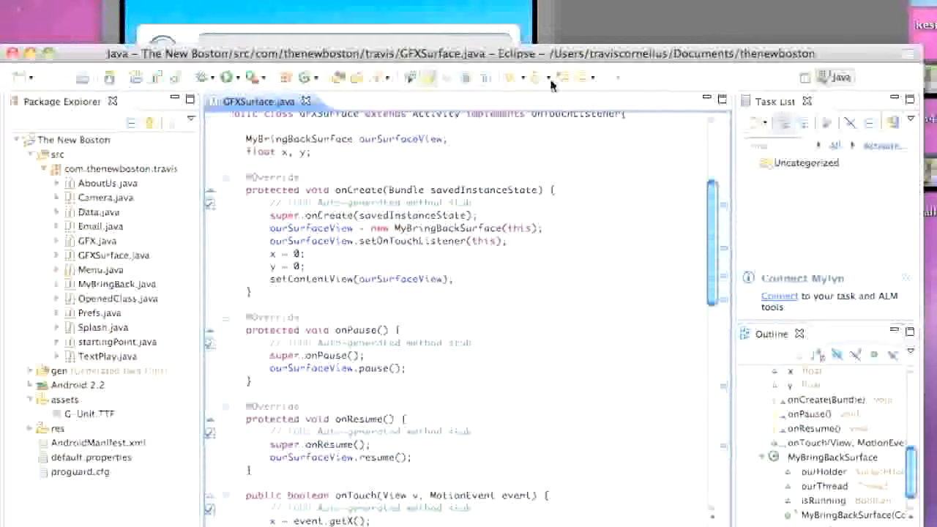
{"action": "mouse_move", "coordinate": [589, 32]}
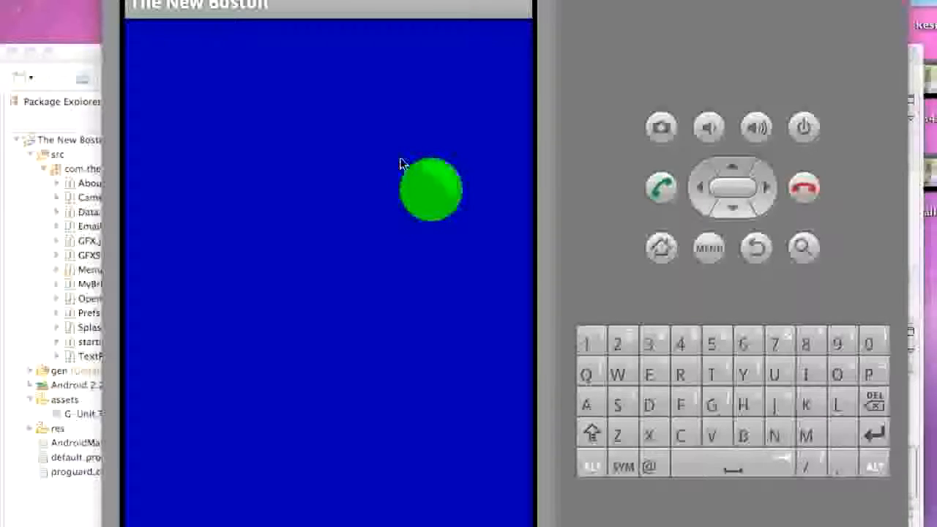
{"action": "mouse_move", "coordinate": [417, 228]}
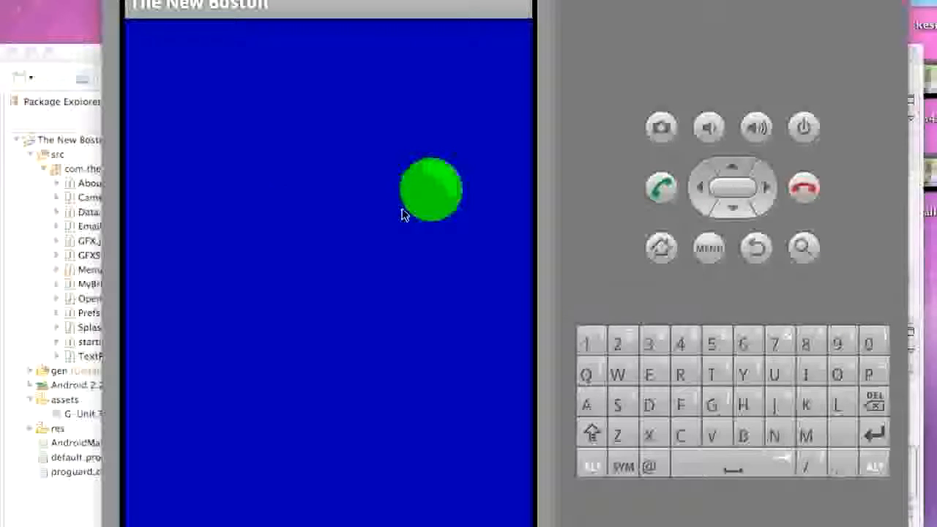
- Touch the blue surface so the green ball jumps to a new spot on the left
{"action": "left_click_drag", "start_coordinate": [431, 189], "coordinate": [235, 218]}
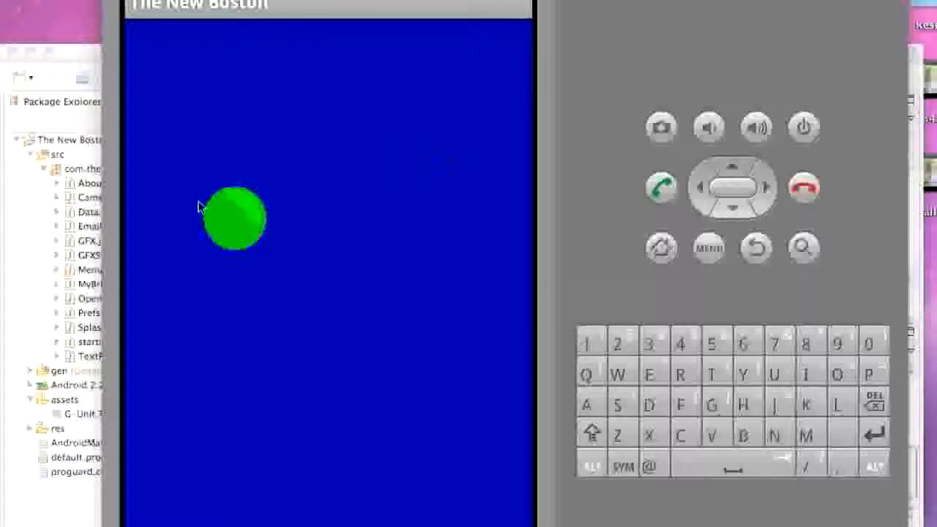